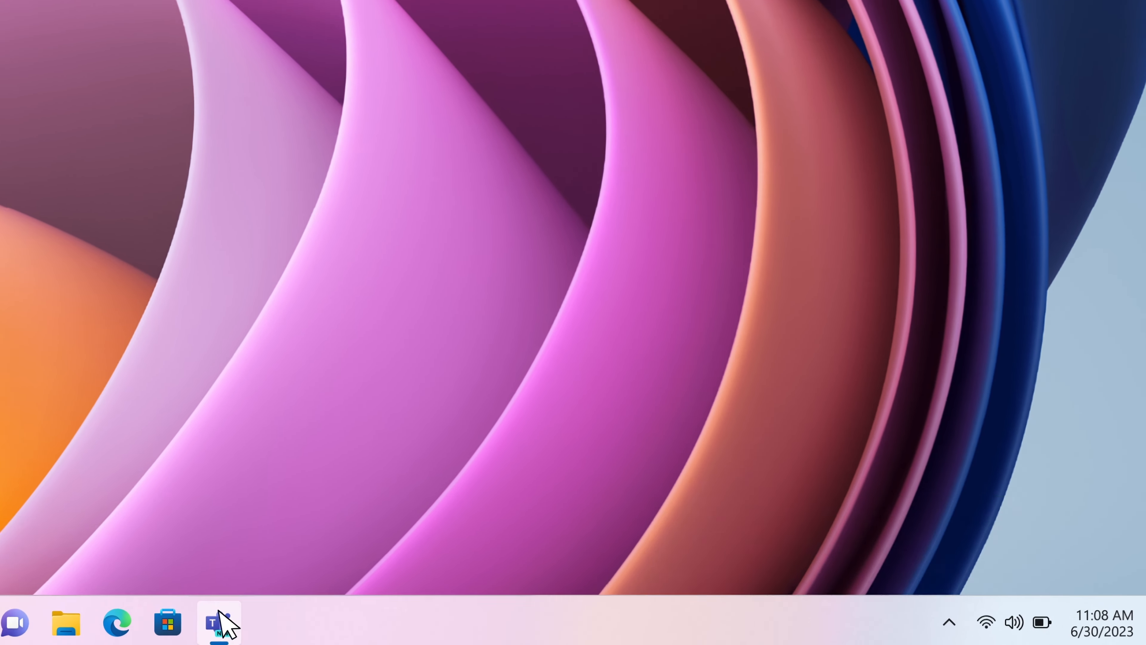
- Message Priya that Evergreen wants to proceed with a structured product, asking for the reverse convertible model
{"action": "left_click", "coordinate": [217, 623]}
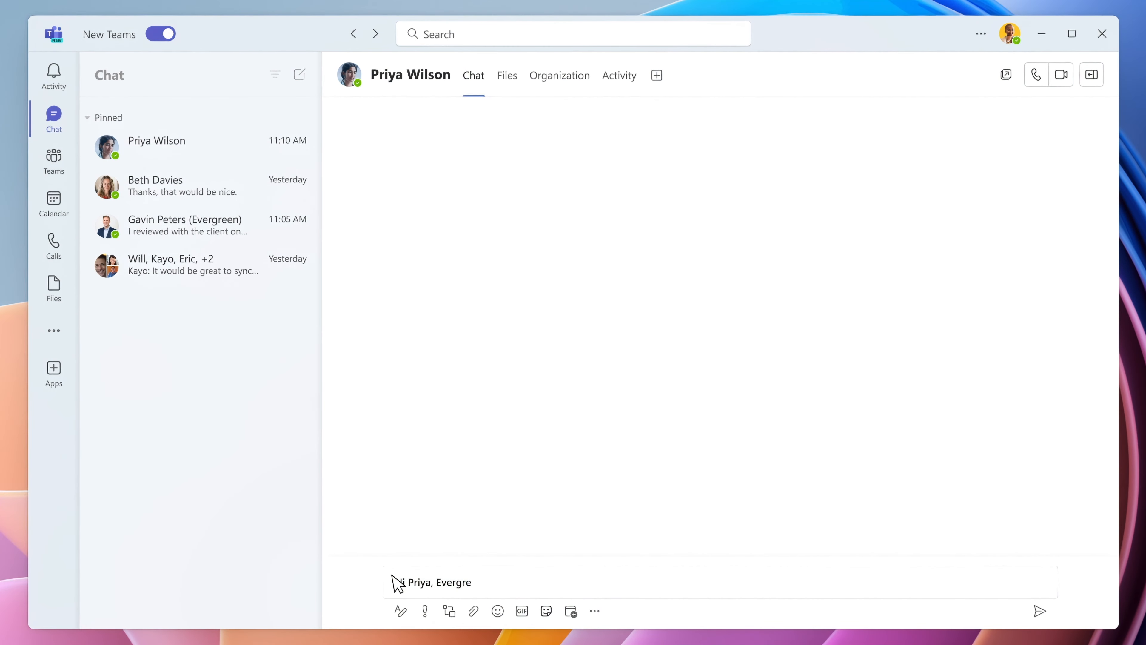
{"action": "type", "text": "Hi Priya, Evergreen wants to go ahead with a structured product and wants to move quickly, can you help model a 2-year reverse convertible? We also need to offer the client a range of barrier prices, so could you please run so"}
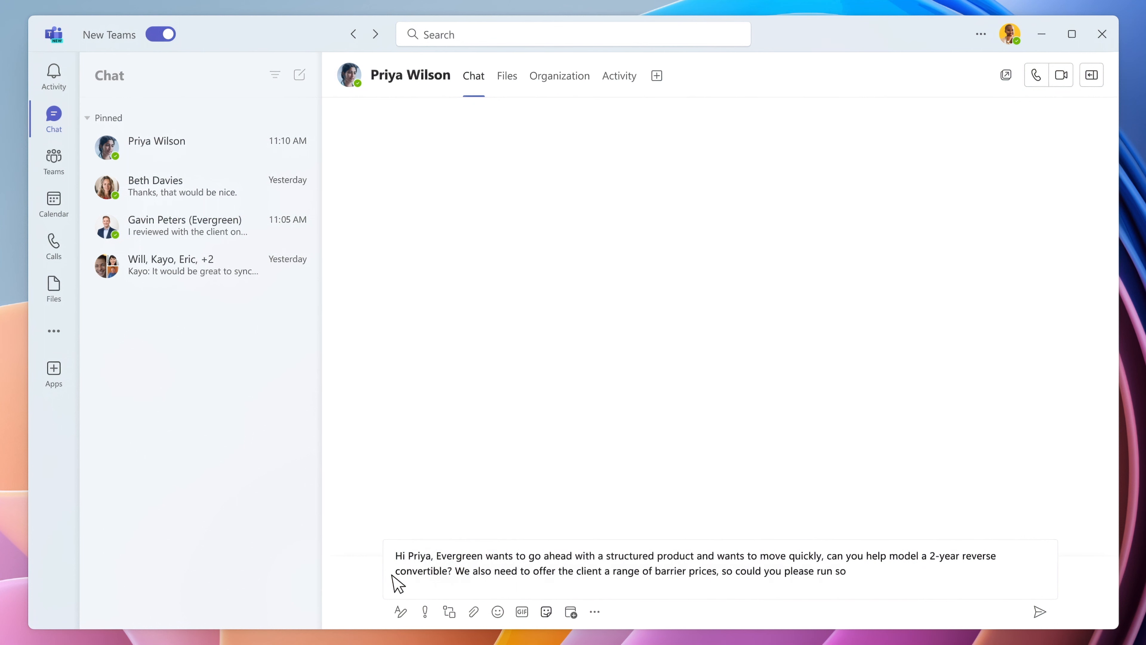
{"action": "left_click", "coordinate": [1038, 611]}
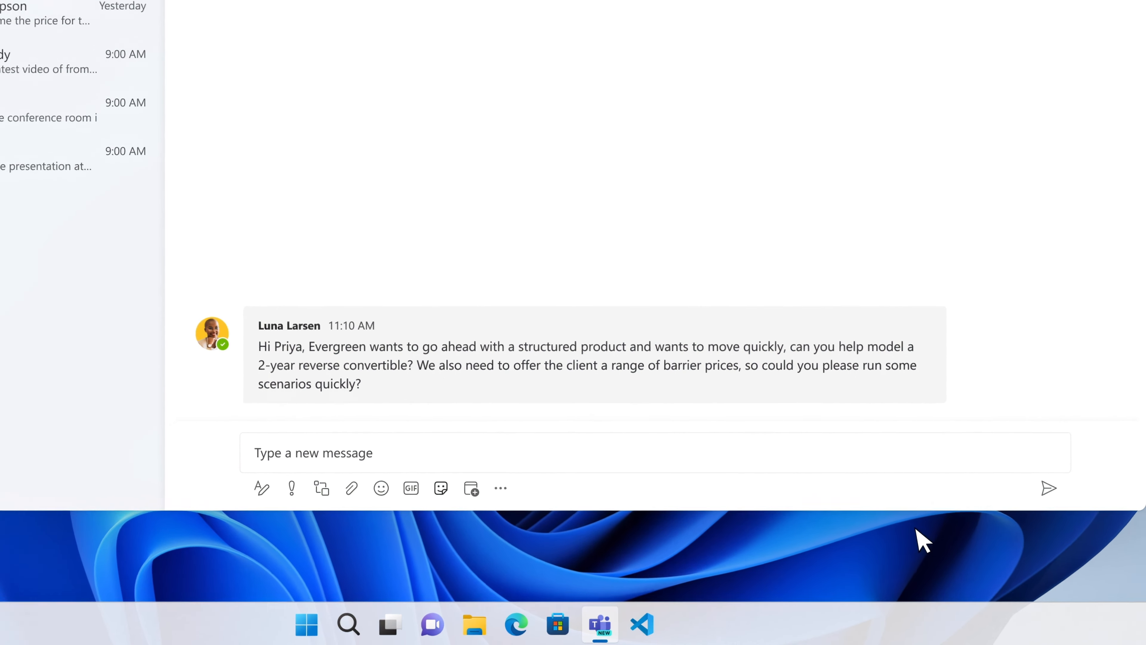
- Switch from the Teams chat to Evergreen.py in the code editor
{"action": "left_click", "coordinate": [958, 99]}
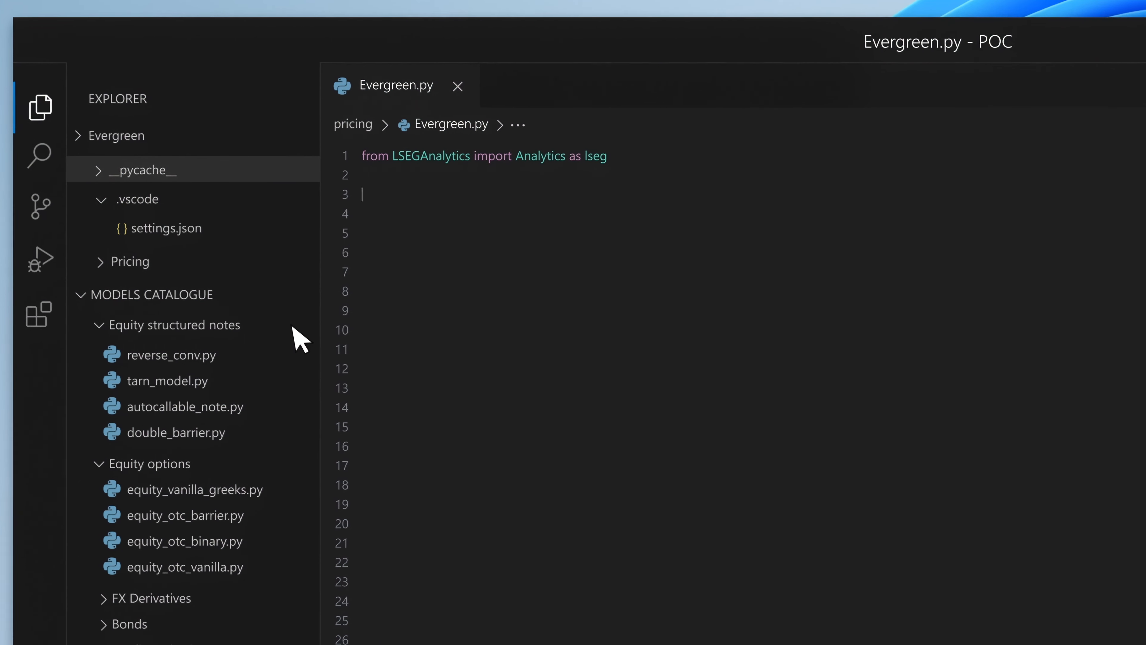
- Write prompts for a 2yr barrier reverse on Pharma Co. with 12% barrier and 110% cap, accepting the generated code
{"action": "type", "text": "#Create a barrier reverse 2yr option on Pharma Co. with a cap at 110%. Call it evergreen_barrier"}
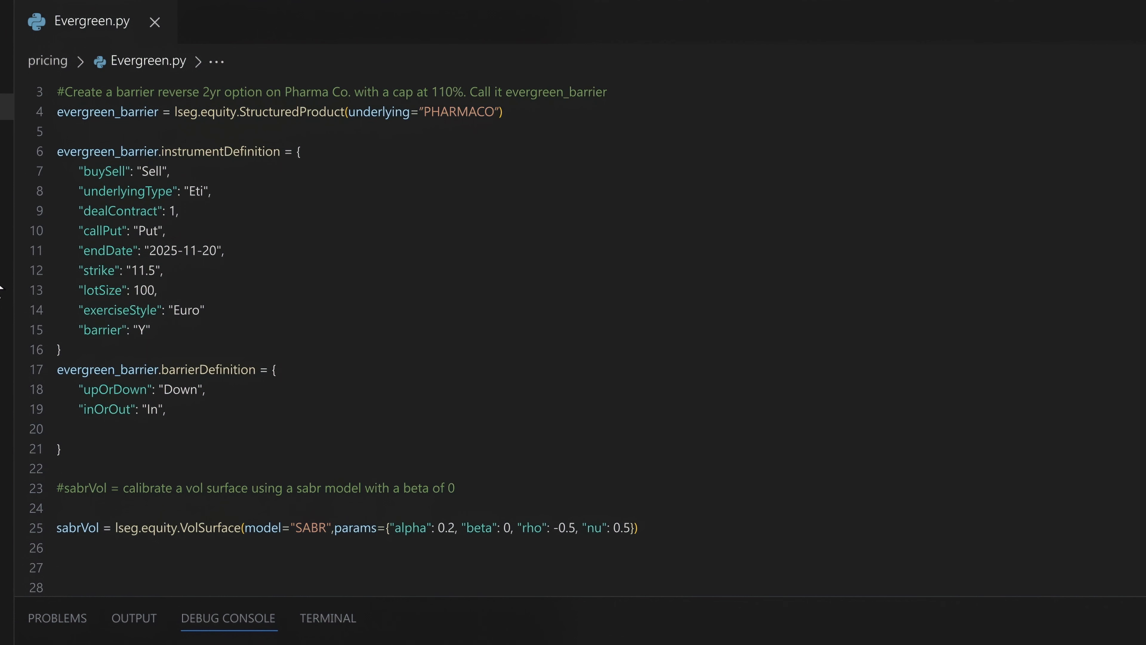
{"action": "type", "text": "#run a scenario for a 12% 2yr barrier reverse into Pharma Co. with a cap at 110%"}
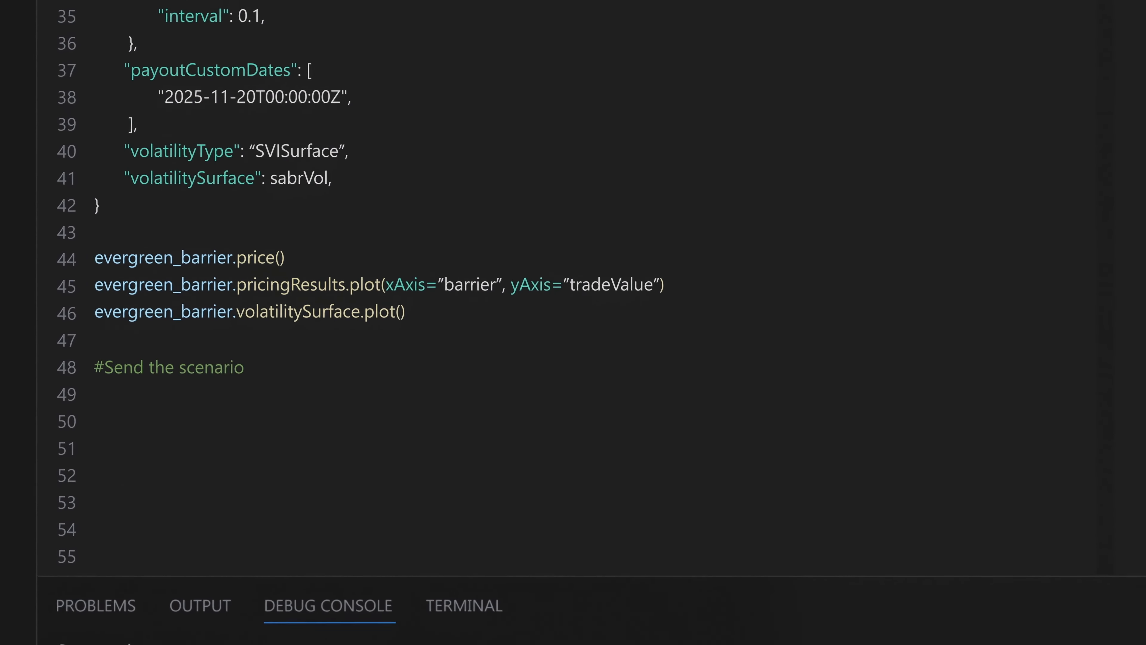
{"action": "type", "text": "plot to the Teams chat as an image"}
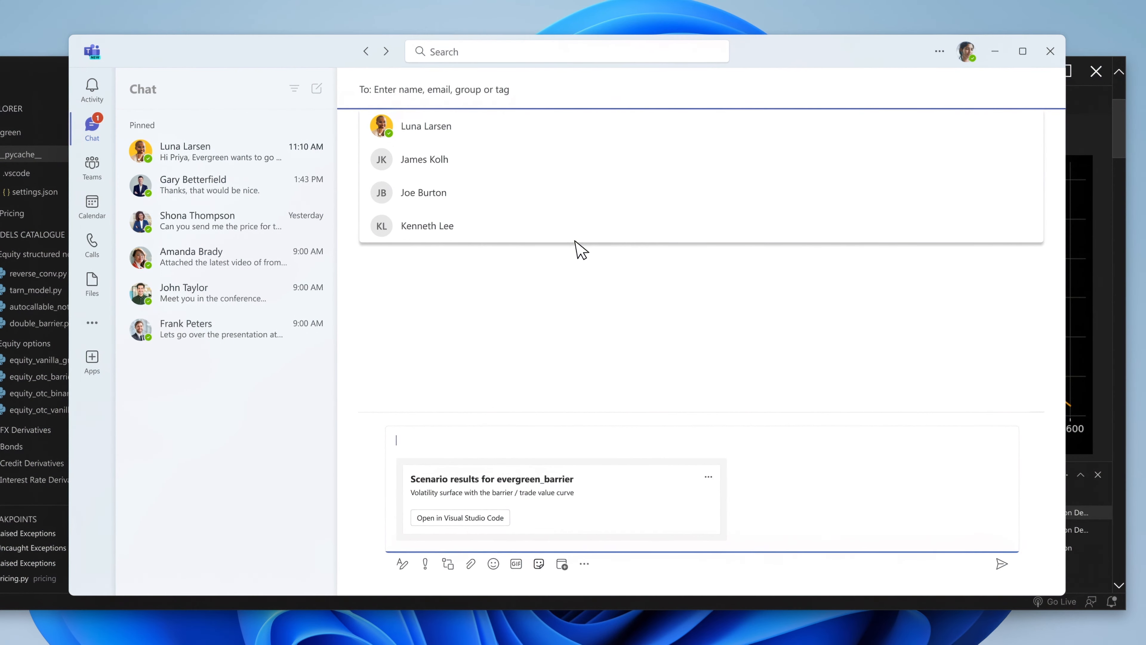
{"action": "left_click", "coordinate": [426, 126]}
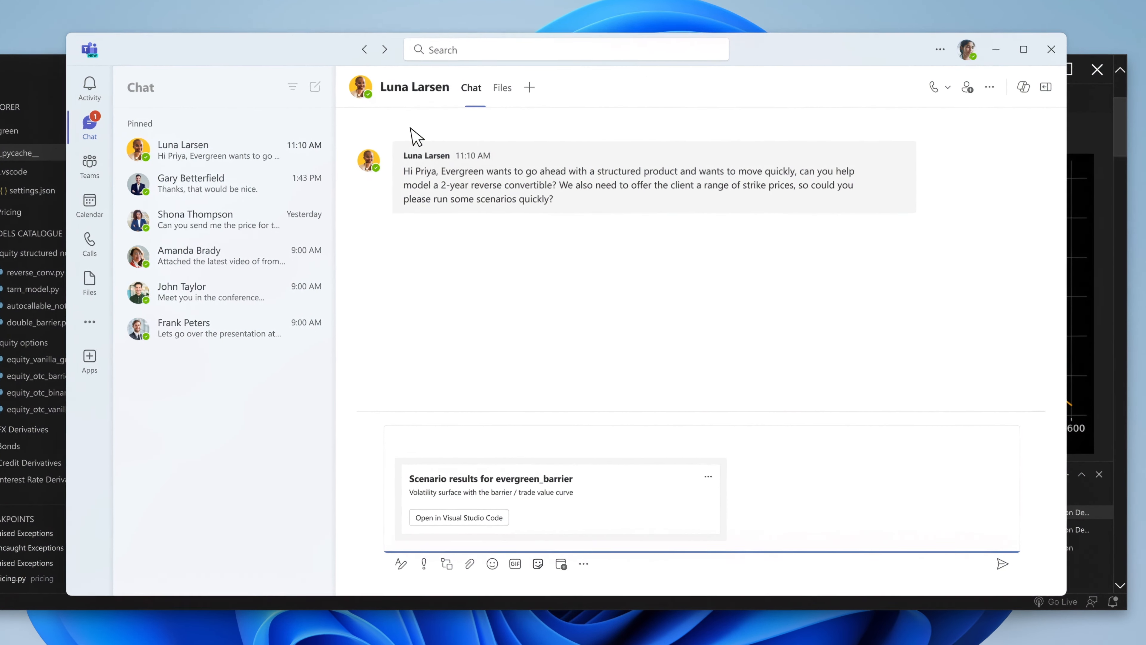
{"action": "type", "text": "Sending it over now."}
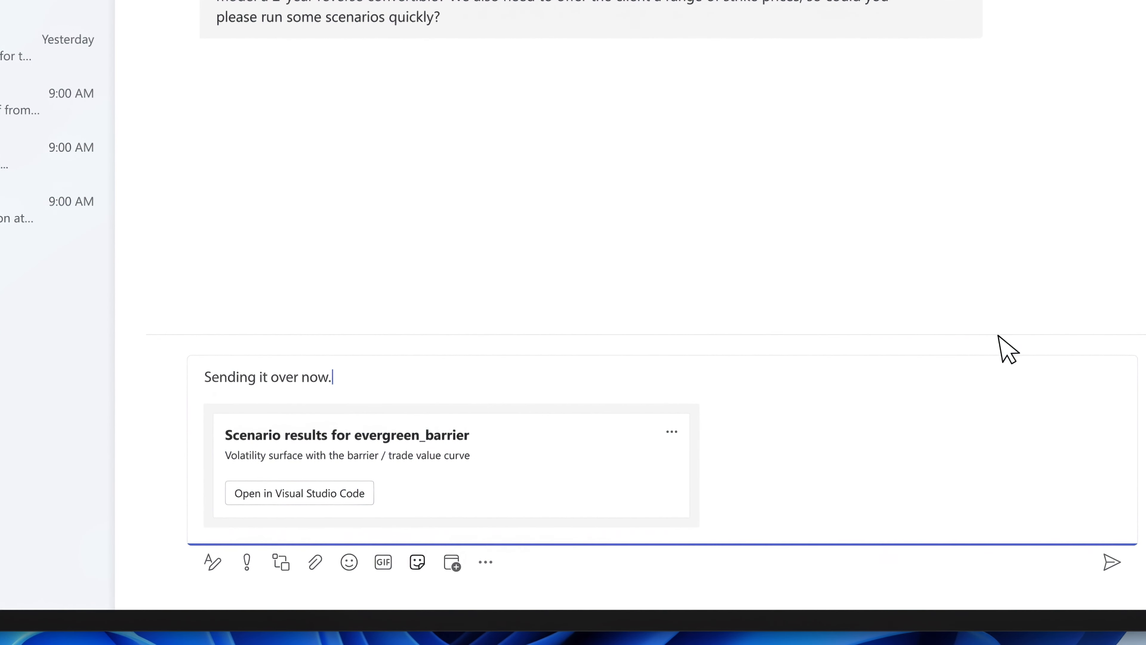
{"action": "left_click", "coordinate": [1111, 562]}
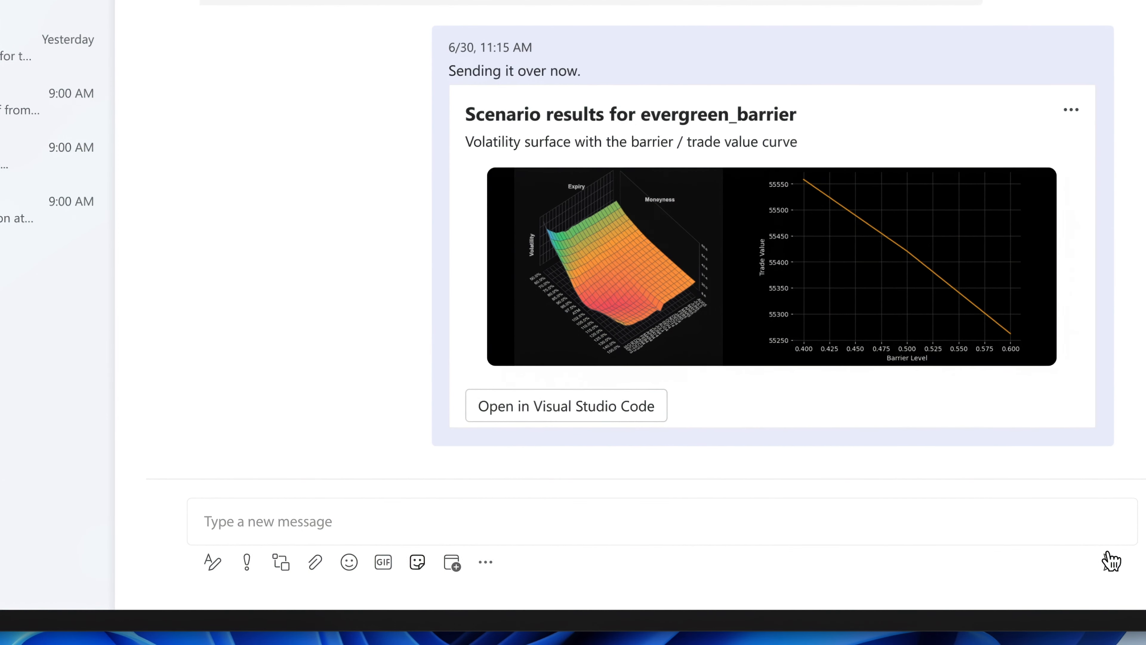